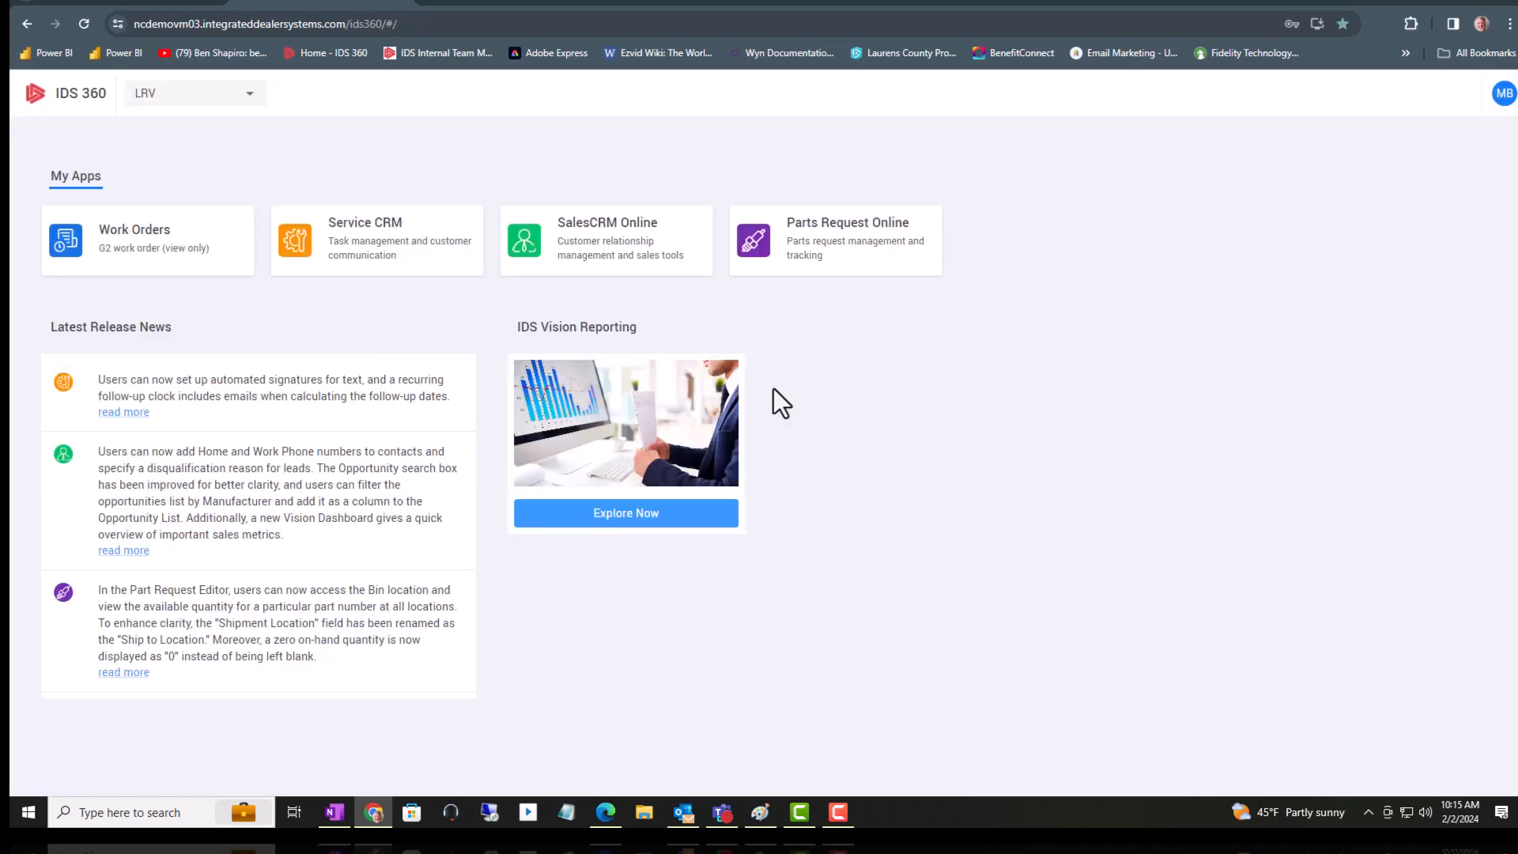
# Launch SalesCRM Online from the IDS 360 My Apps tile.
pyautogui.click(605, 239)
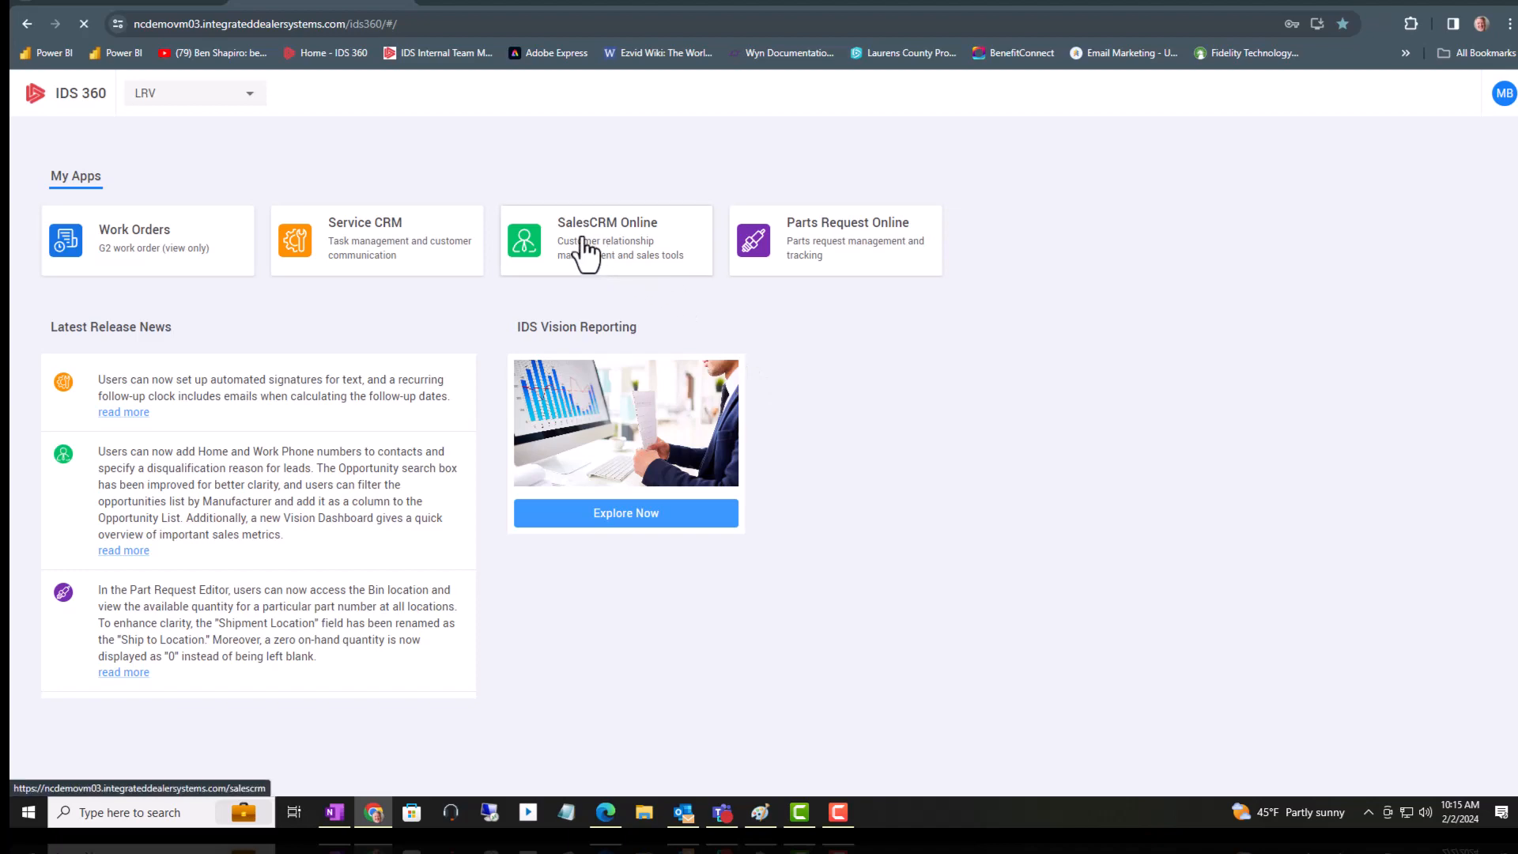
# Show all contacts and search them for the last name 'scott'.
pyautogui.click(605, 241)
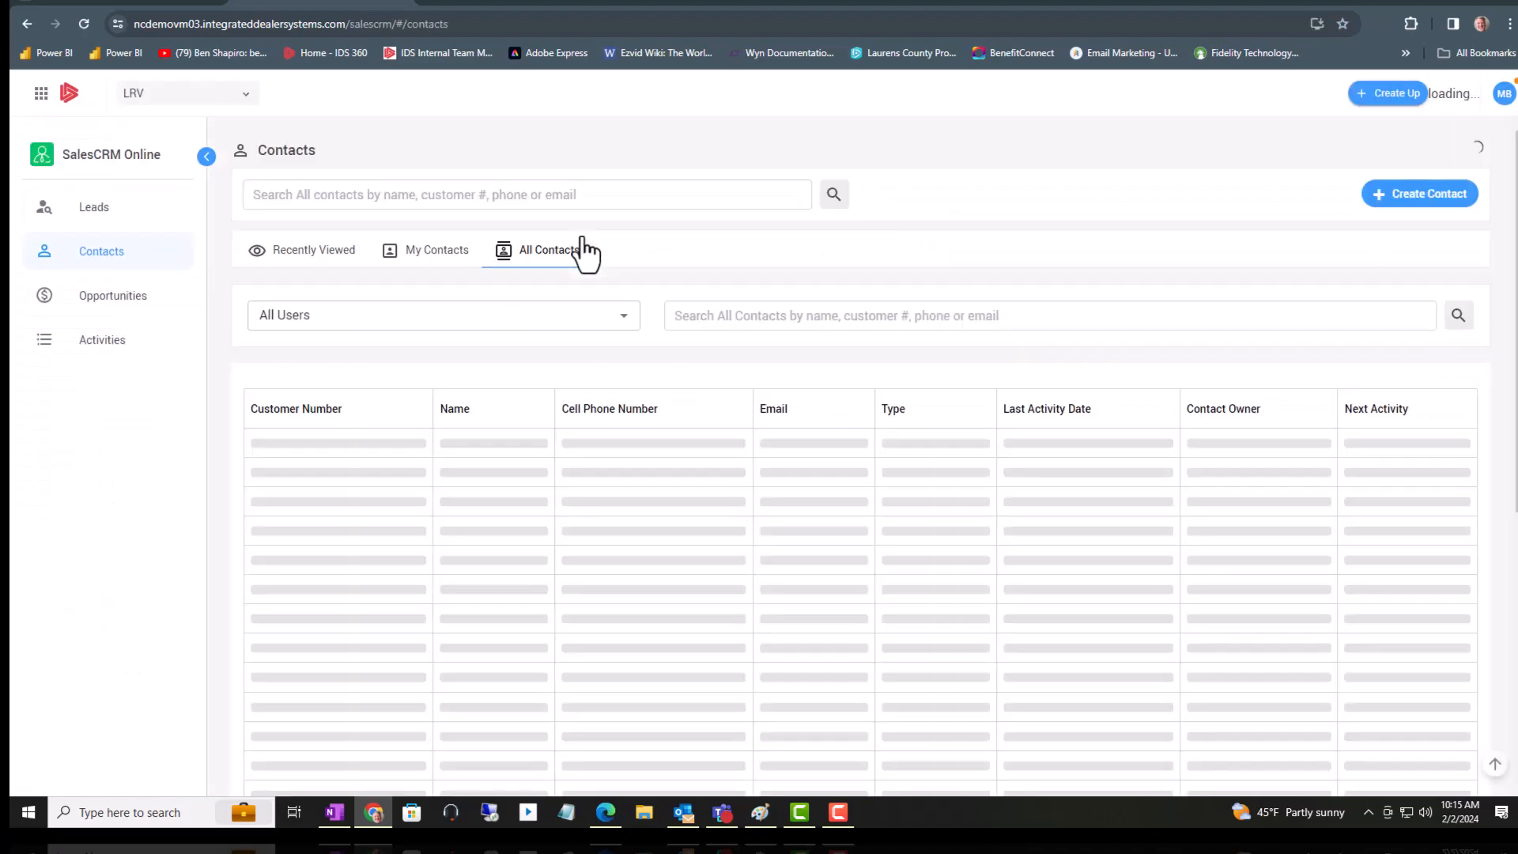
pyautogui.write('scott')
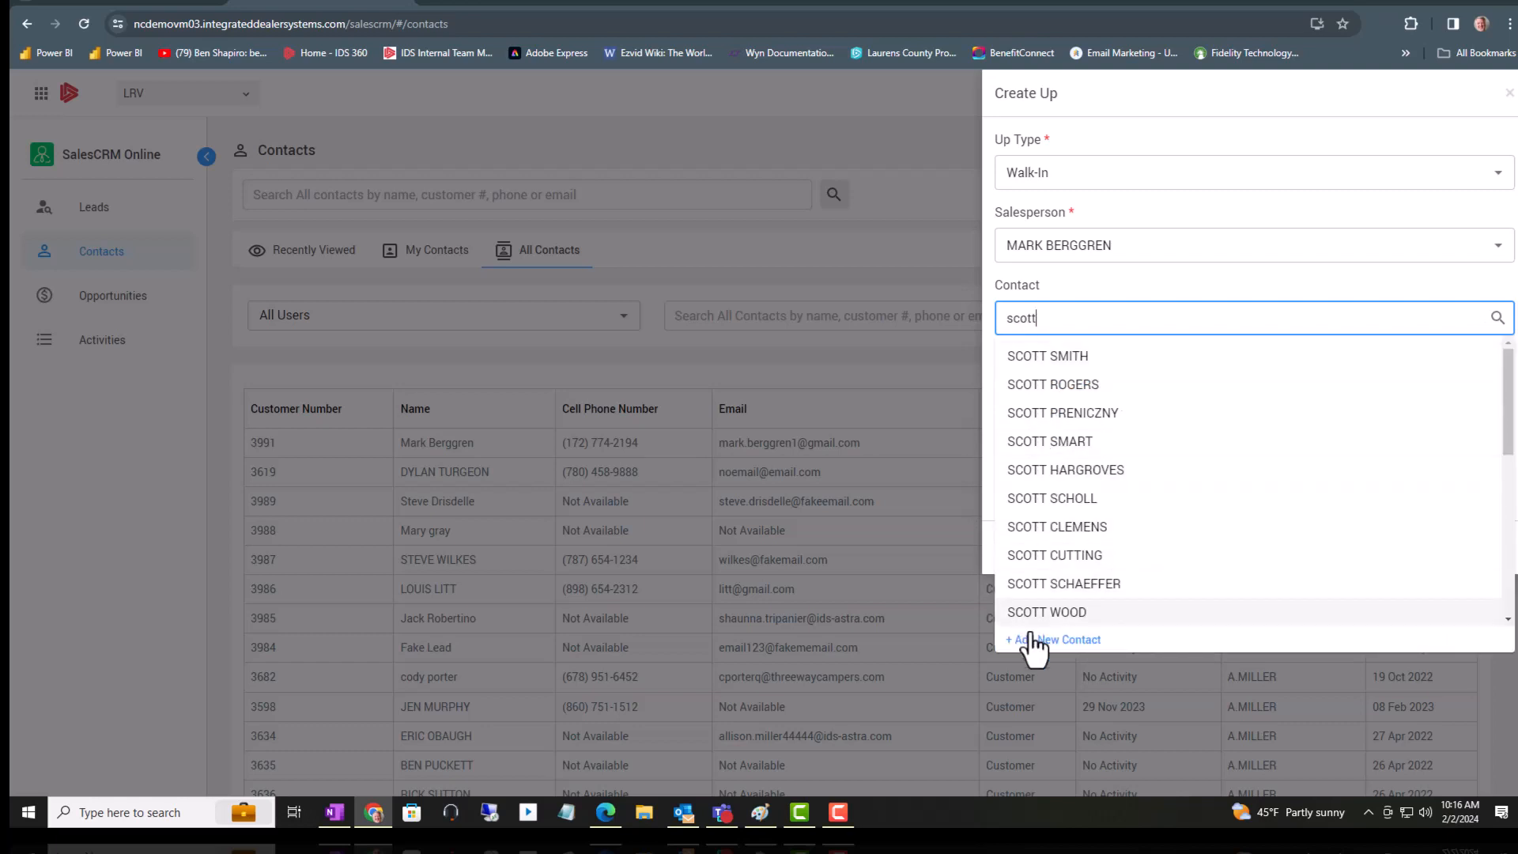
# Create a new contact for the walk-in, entering 'SCOTT@' in Contact Details.
pyautogui.click(1055, 639)
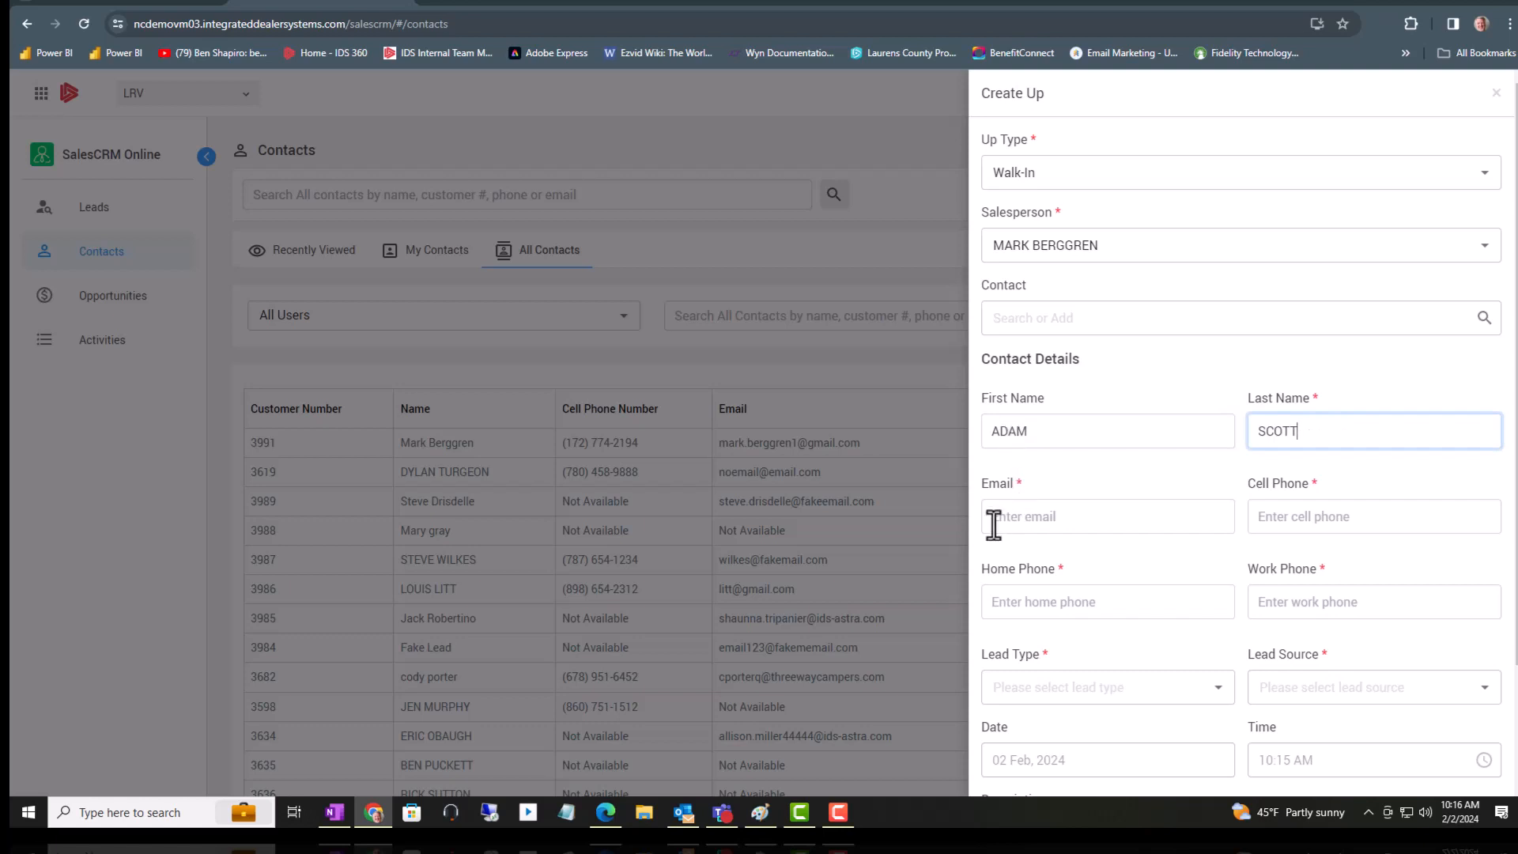
pyautogui.write('SCOTT@')
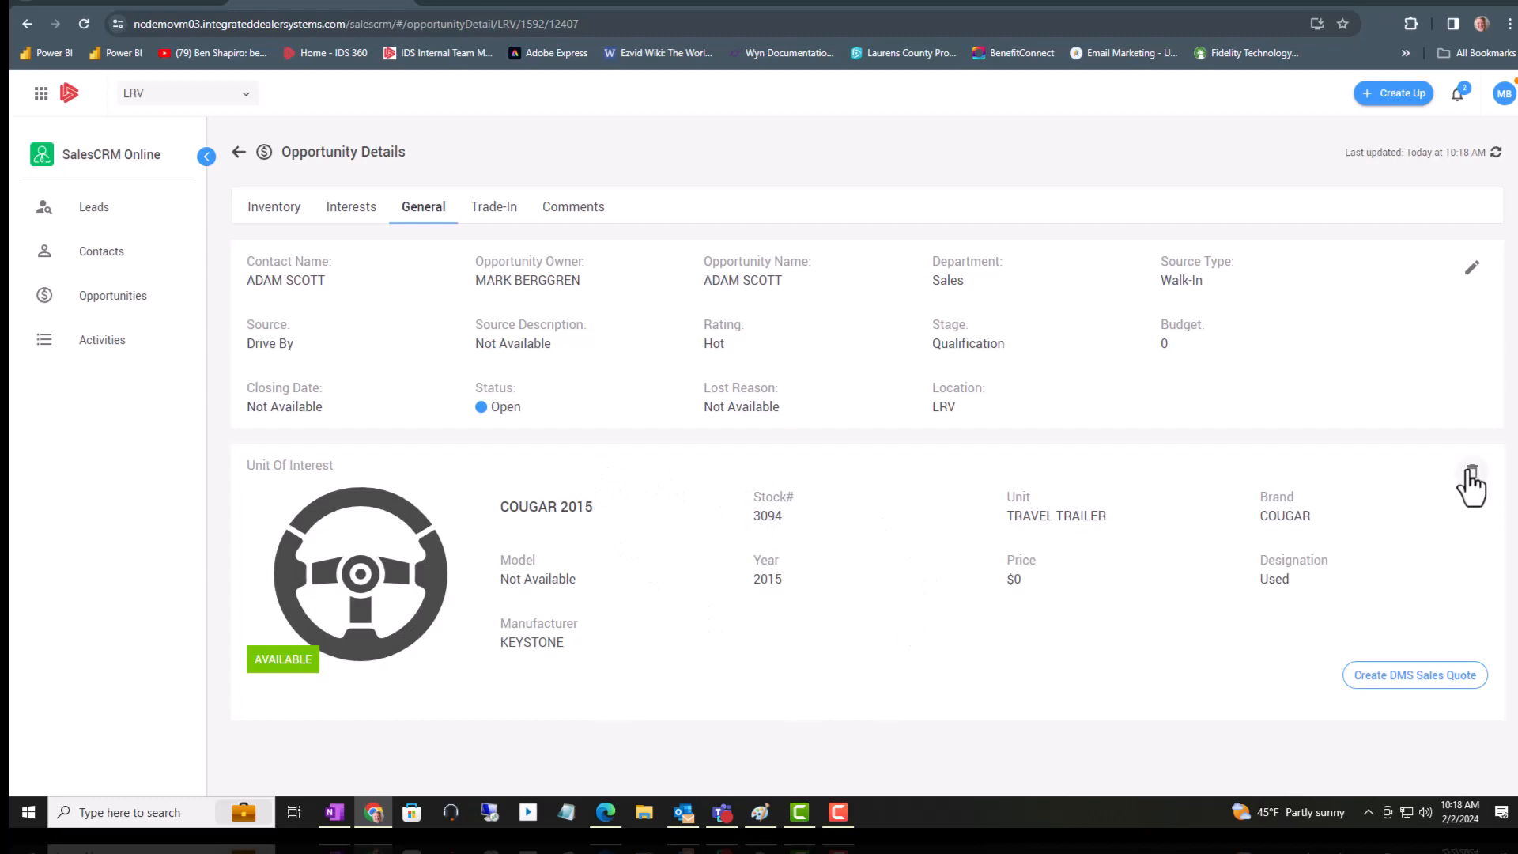
# Set the unit of interest to a used Vibe travel trailer, model 26RK.
pyautogui.click(274, 206)
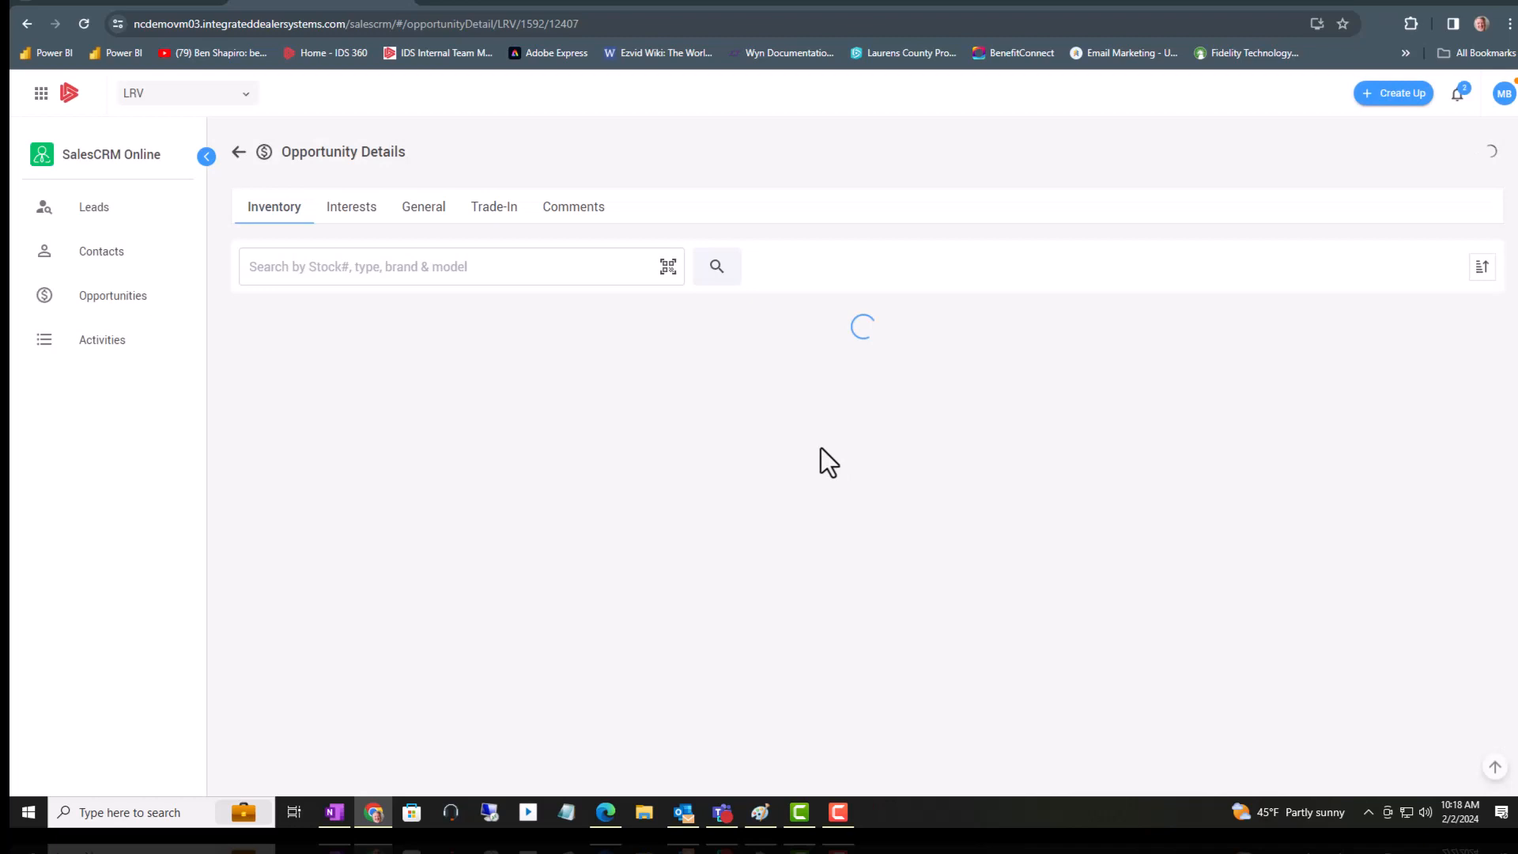
pyautogui.write('TRA')
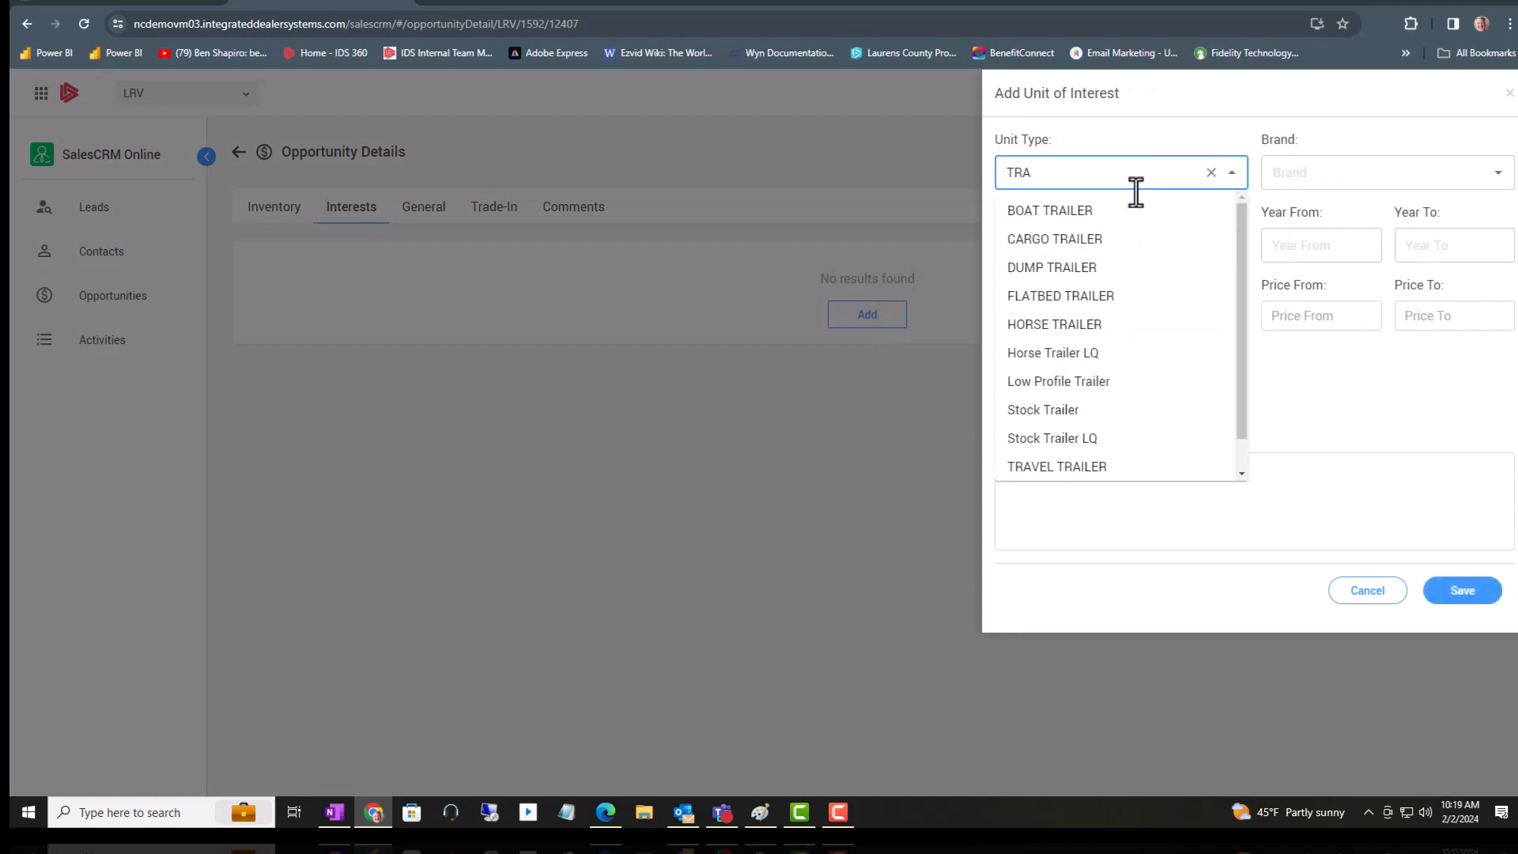
pyautogui.click(1056, 465)
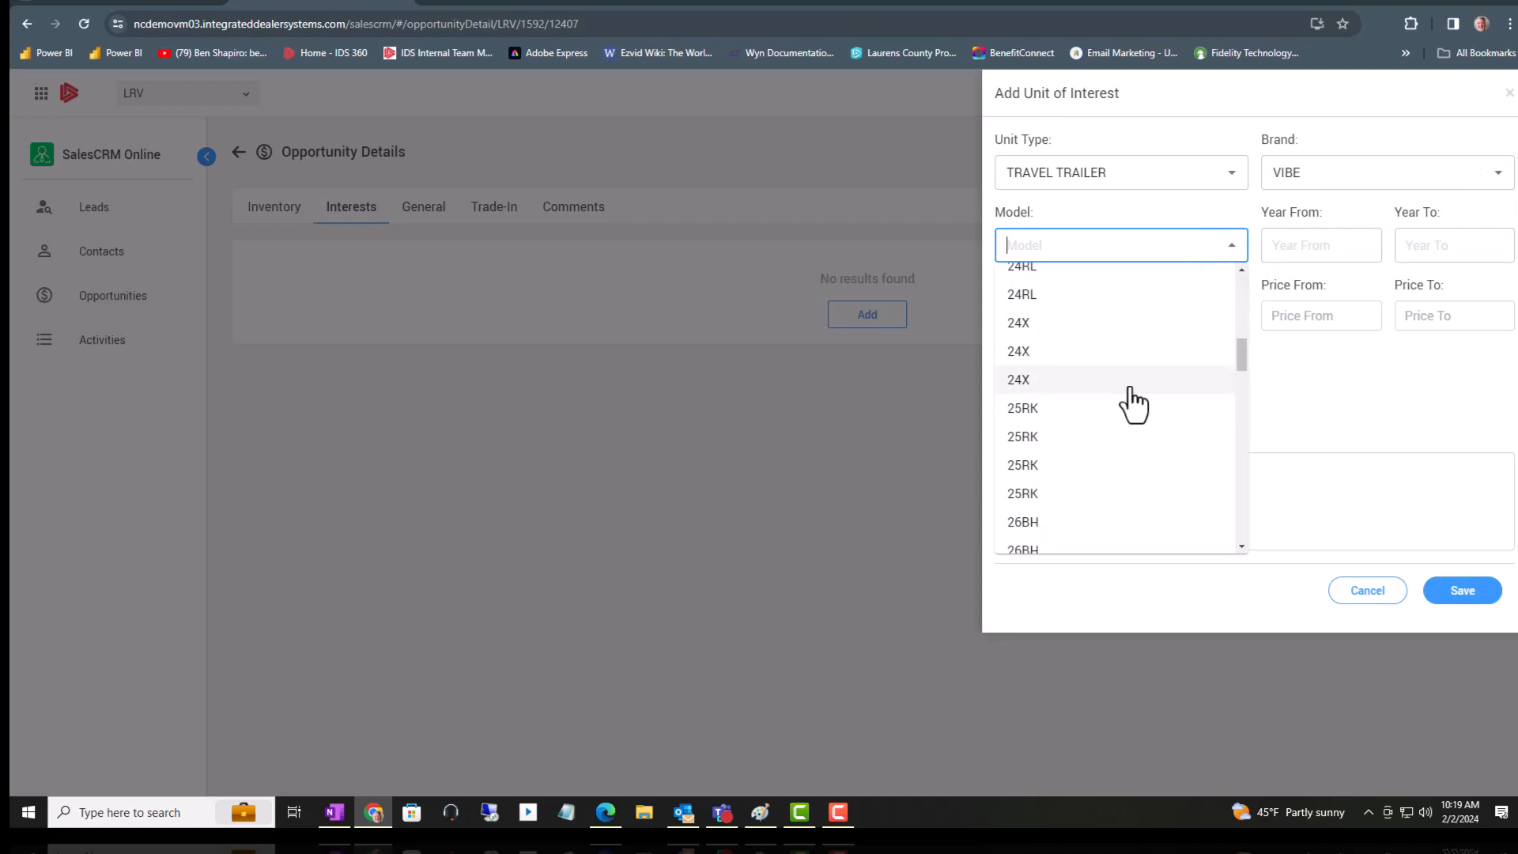
pyautogui.click(1461, 589)
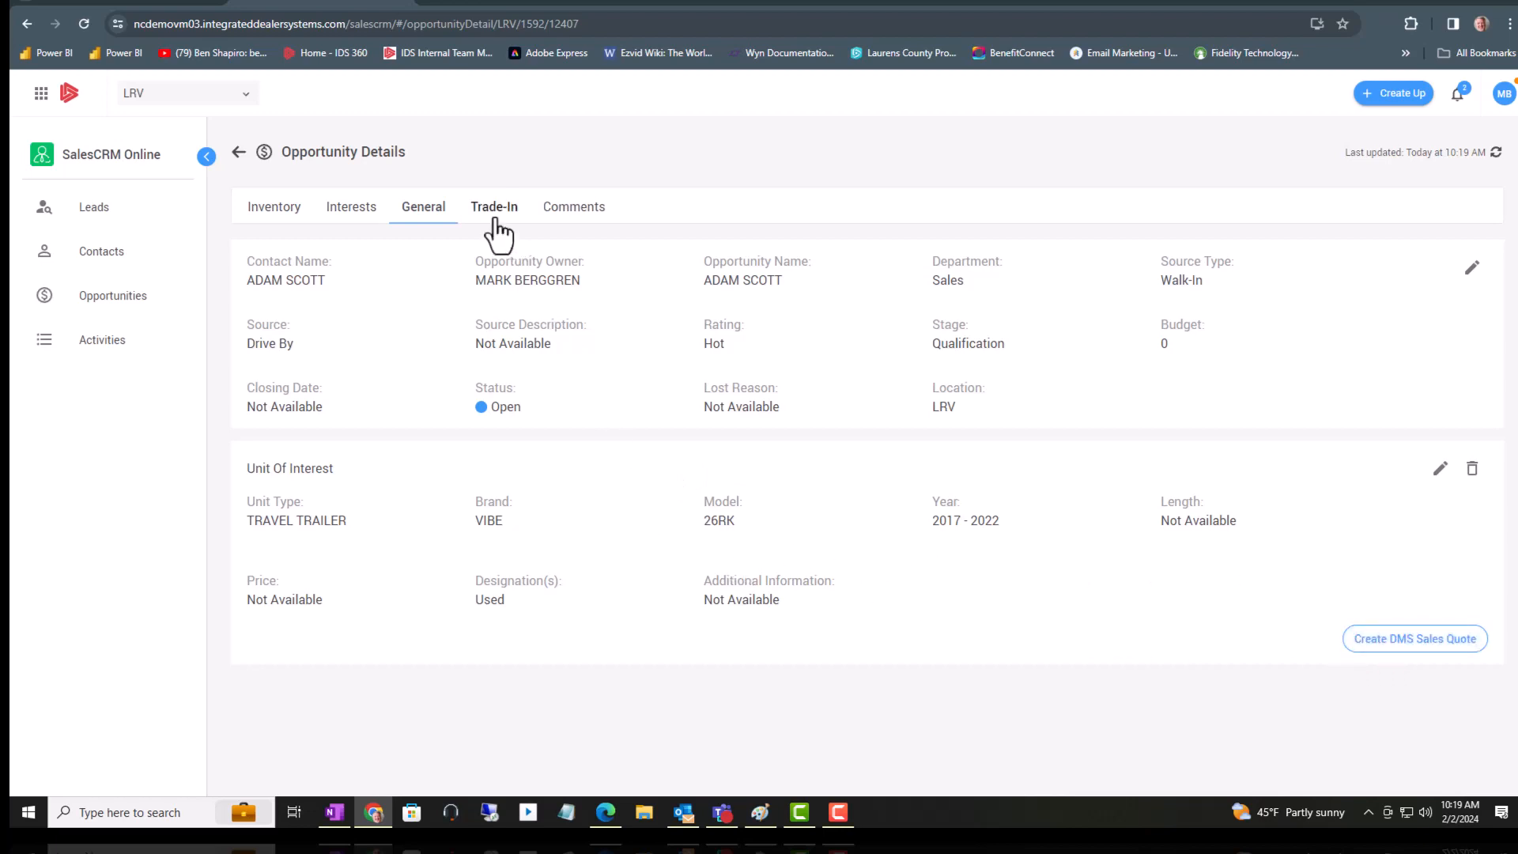
# Enter the trade-in details and draft the note 'CALL TO SEE WHERE THEY A...'.
pyautogui.click(493, 206)
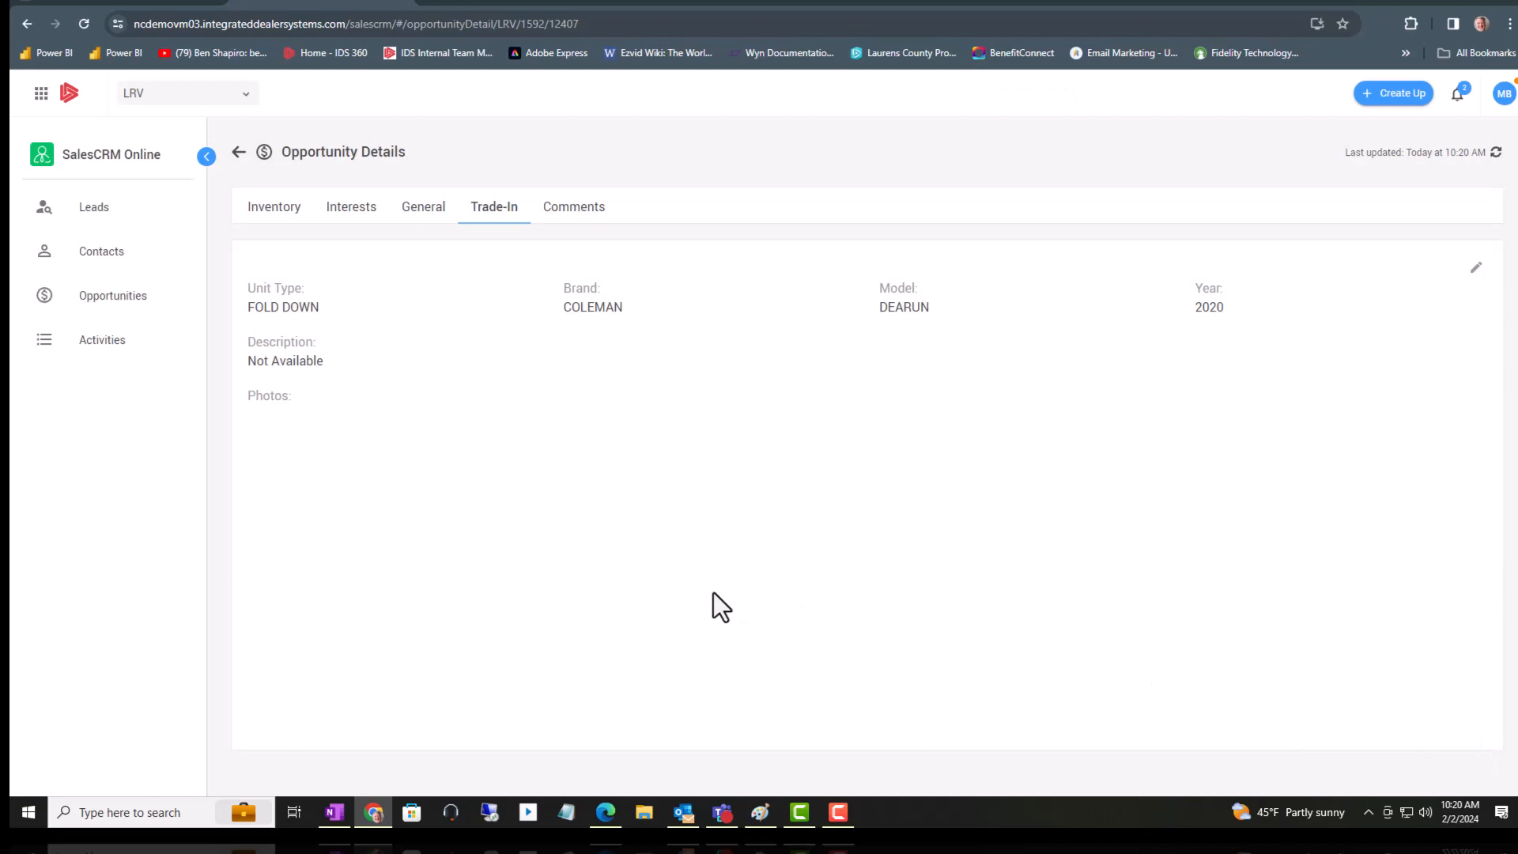
pyautogui.write('CALL TO SEE WHERE THEY ARE AT WITH THIS UNIT')
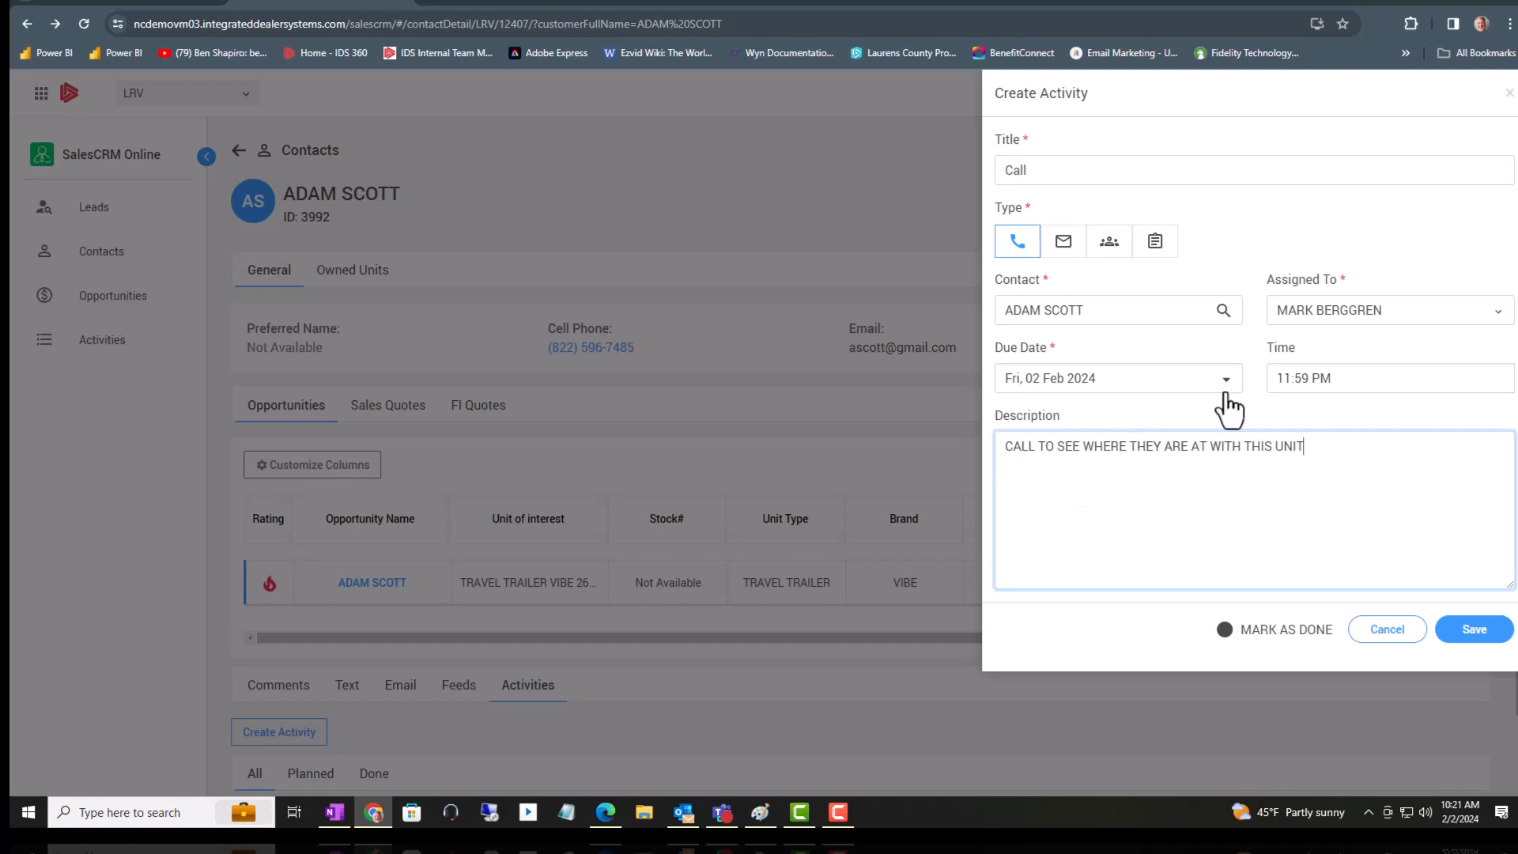
# Set the call activity's due date to 2 Feb 2024.
pyautogui.click(1472, 630)
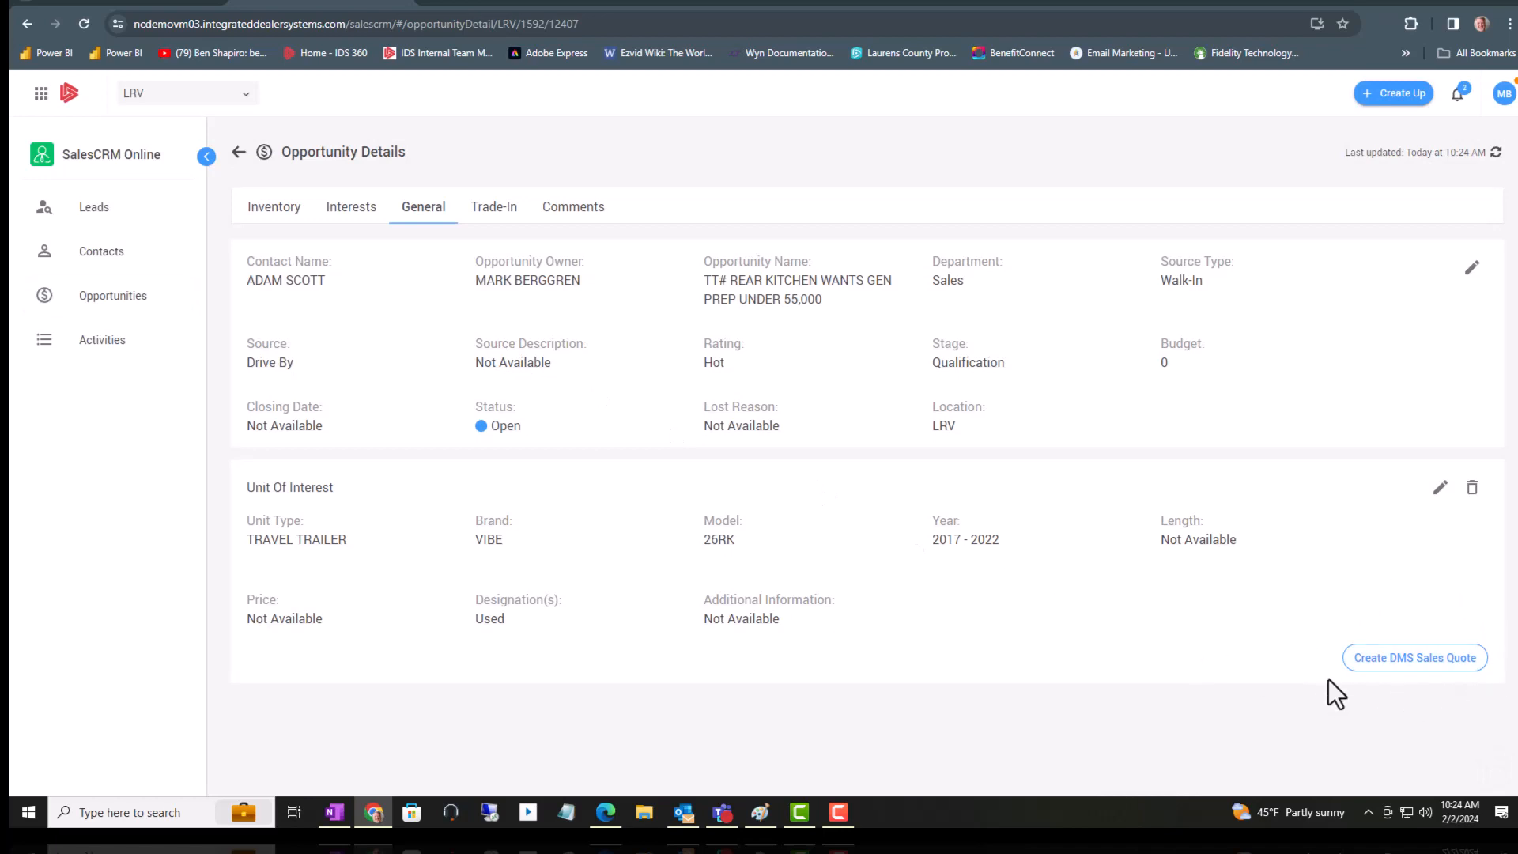
pyautogui.click(238, 152)
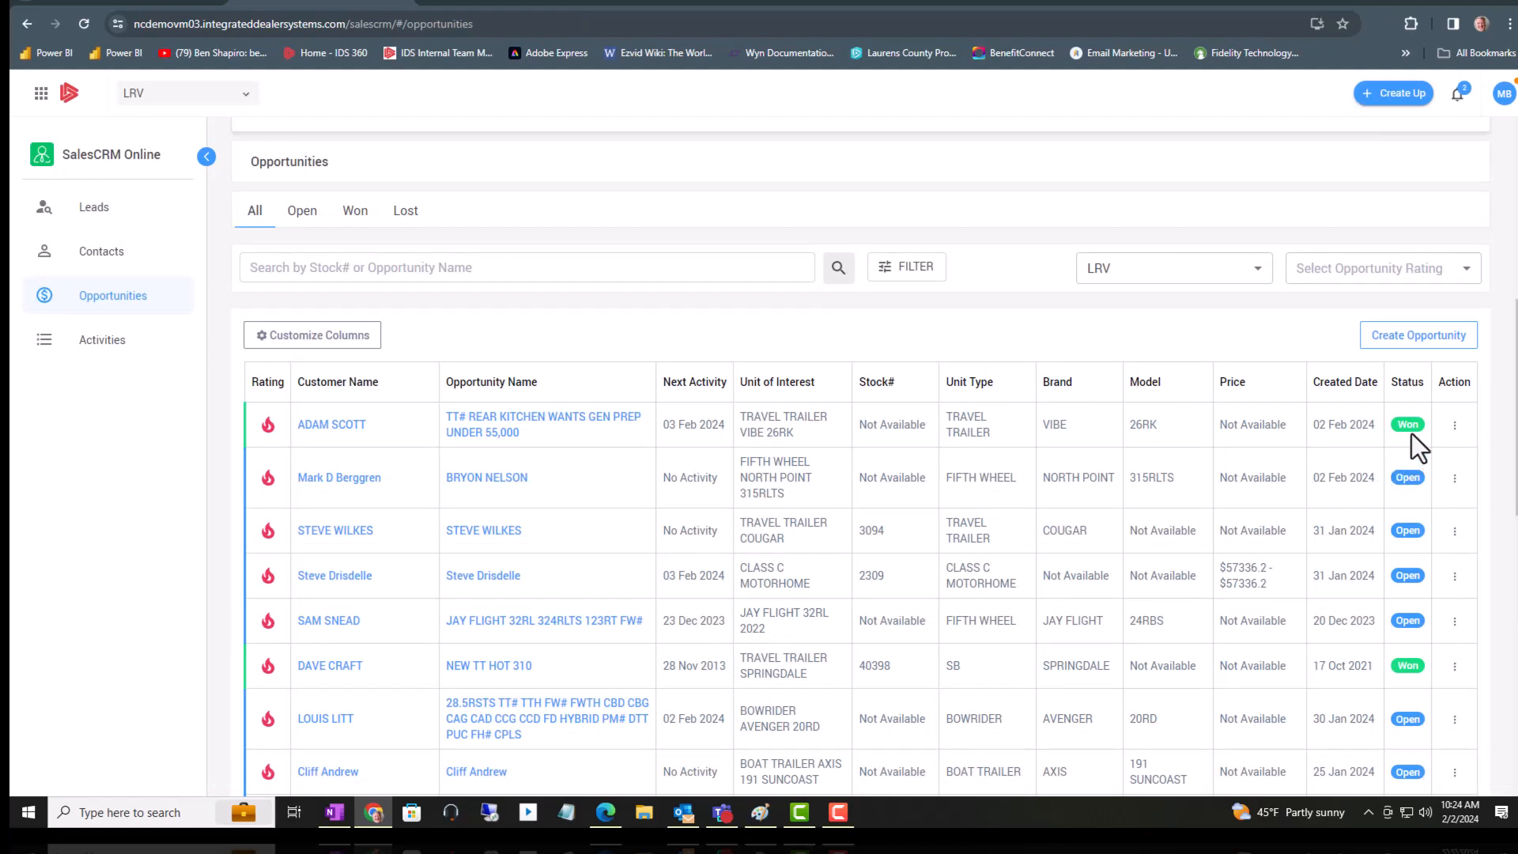